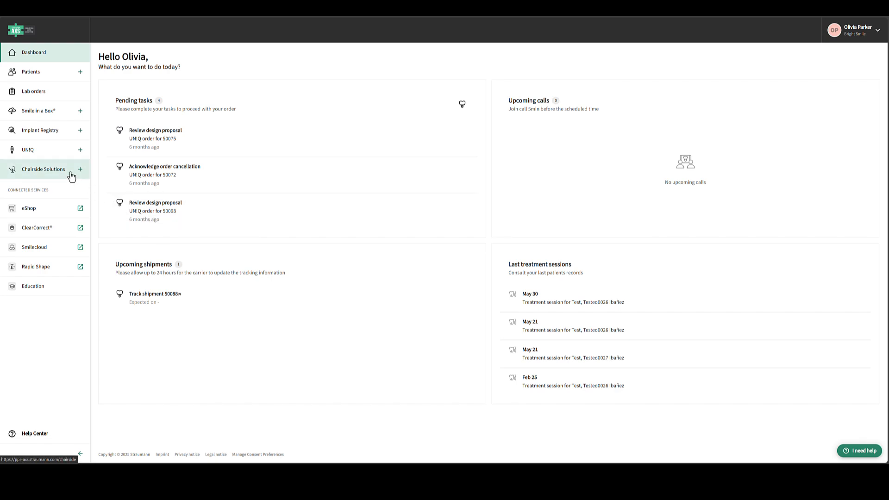
Step: From Chairside Solutions, start a new Smart Design order
click(43, 169)
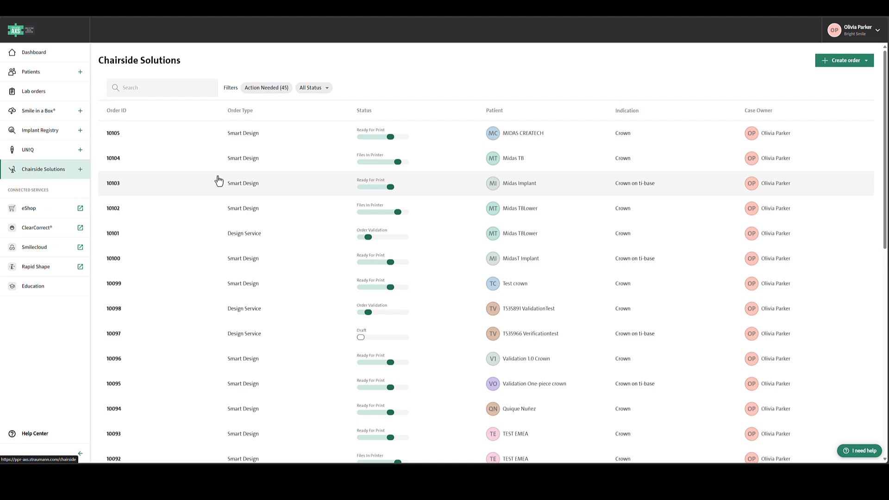
click(843, 60)
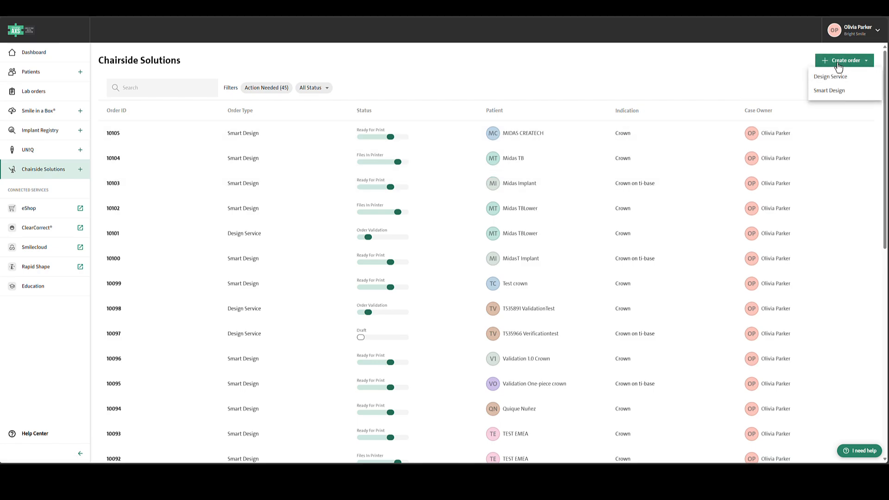
mouse_move(829, 90)
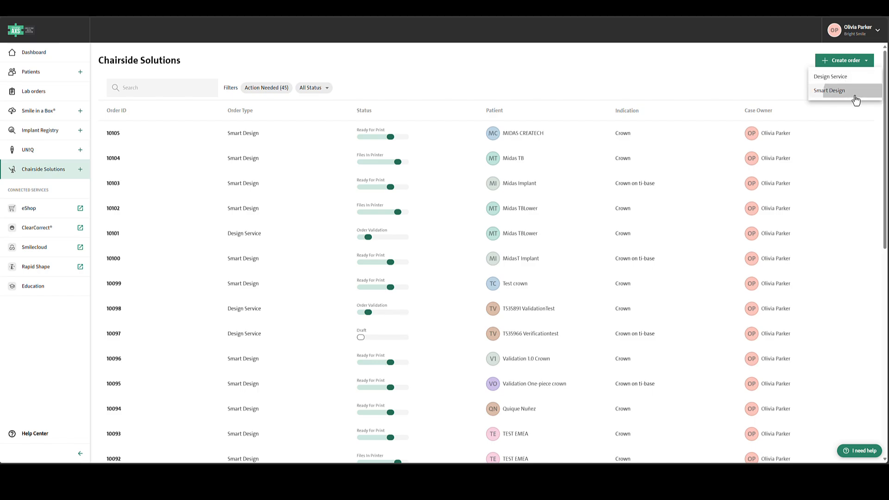
click(829, 91)
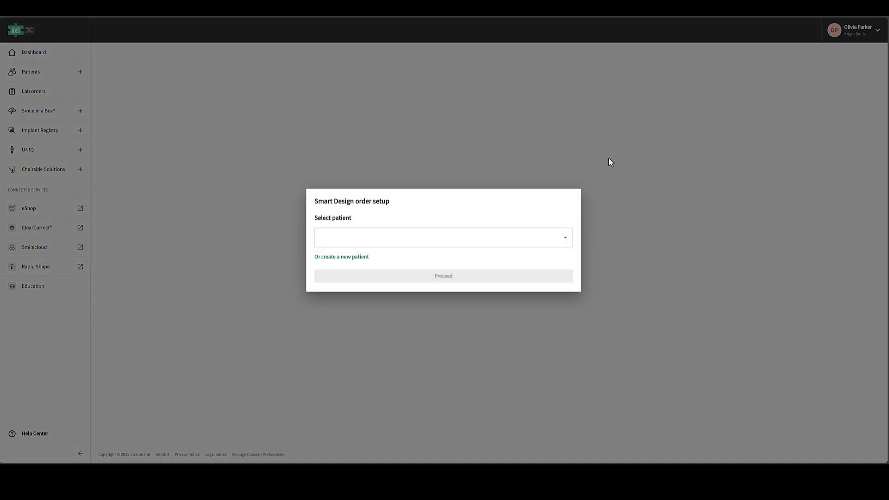
mouse_move(341, 257)
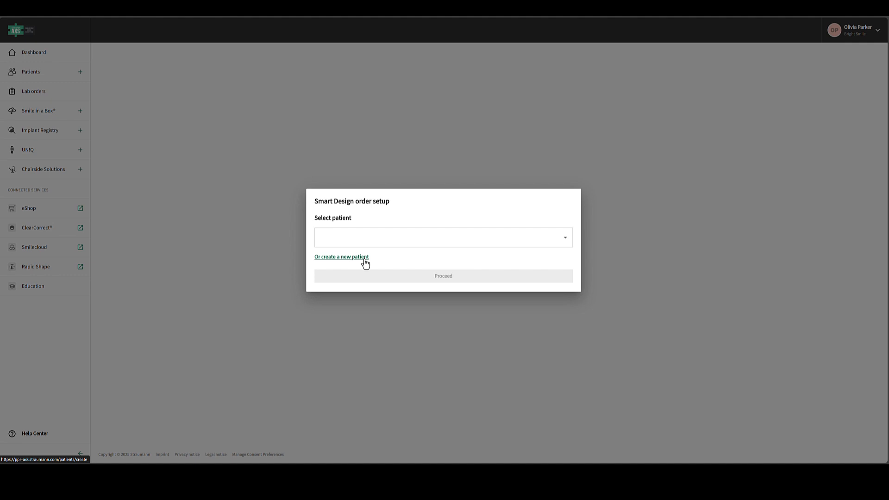
Step: Create and select new patient 'Midas' after confirming data-sharing consent
click(341, 257)
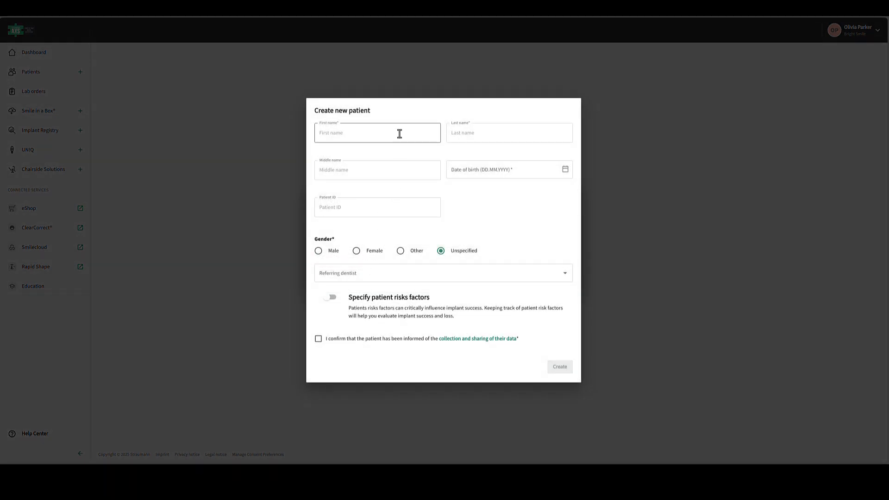
text(Midas)
click(509, 133)
text(IB)
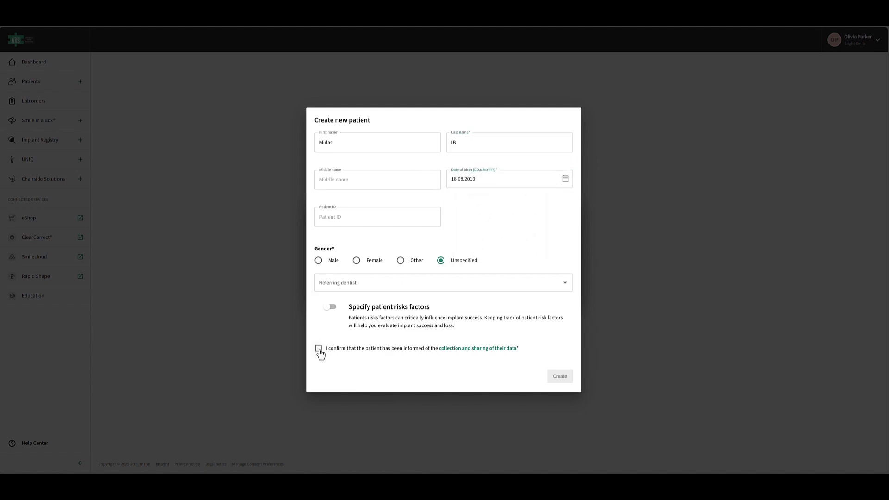
click(318, 348)
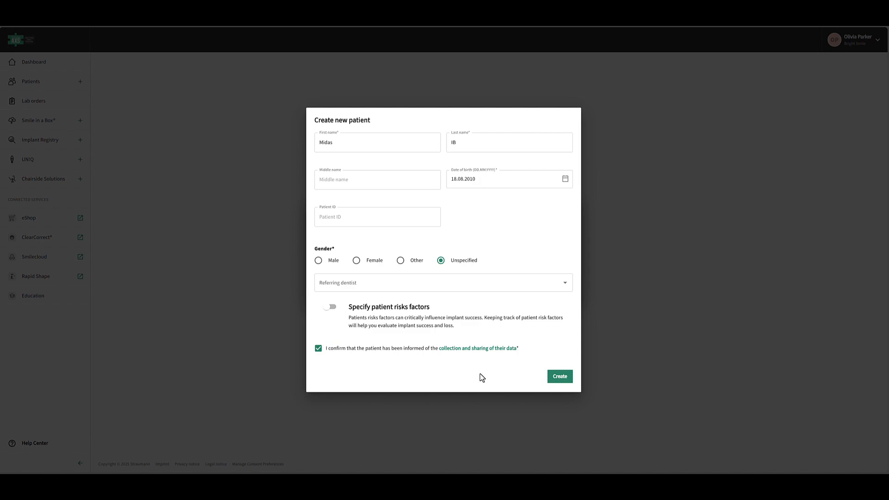
mouse_move(558, 380)
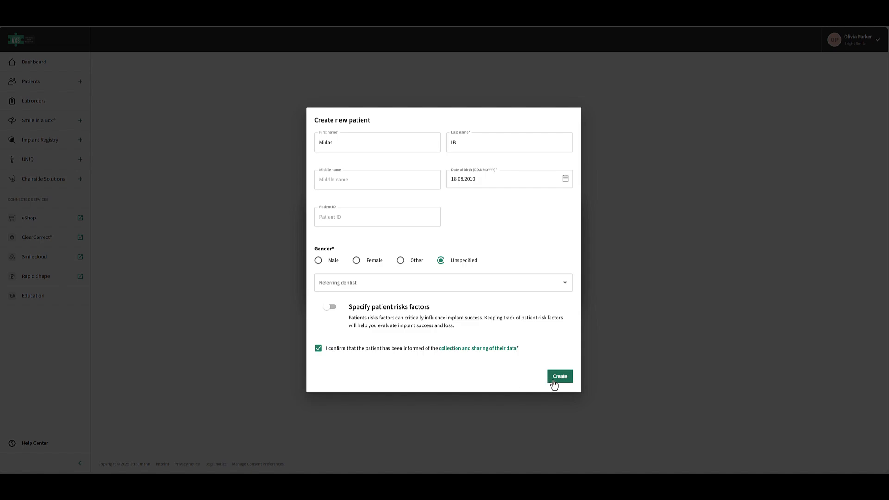
click(559, 376)
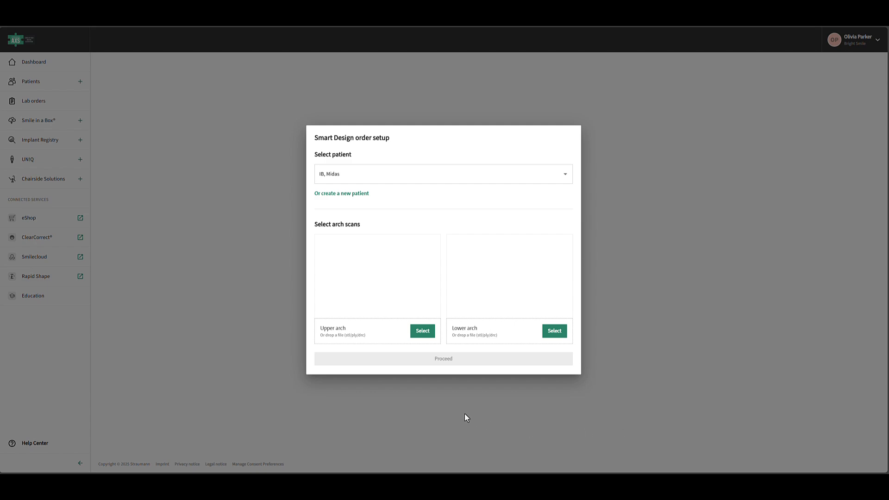
Step: Upload upper_implantborne.stl as the upper arch scan
click(422, 331)
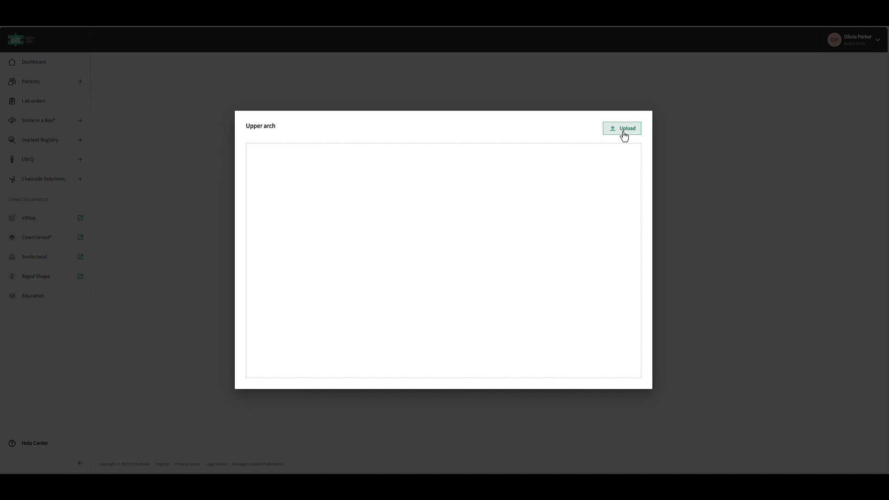
click(621, 129)
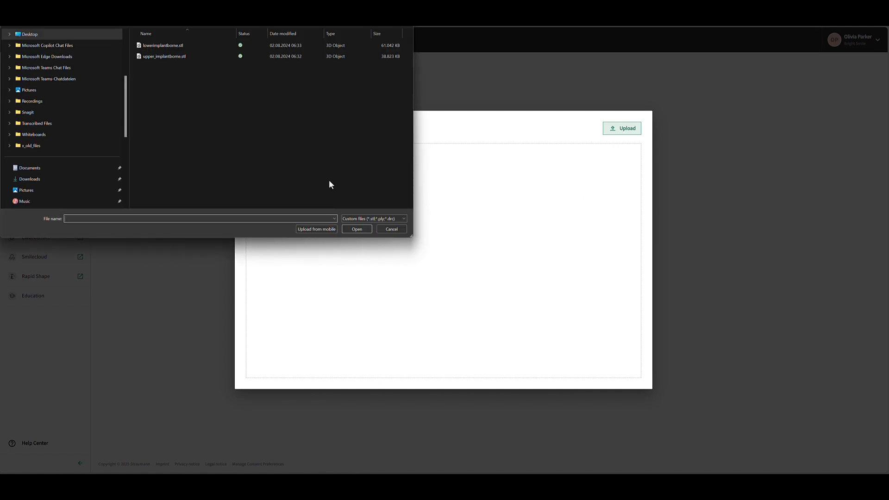
click(392, 228)
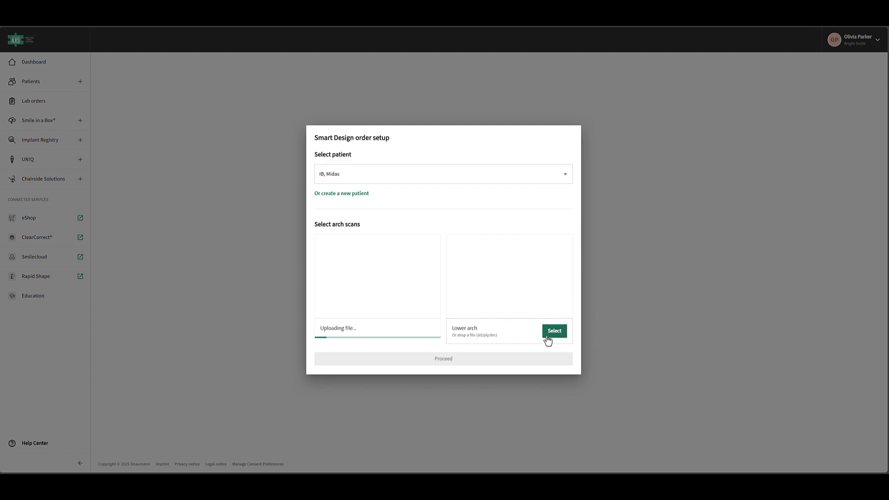
Step: Upload lowerimplantborne.stl as the lower arch scan
click(553, 331)
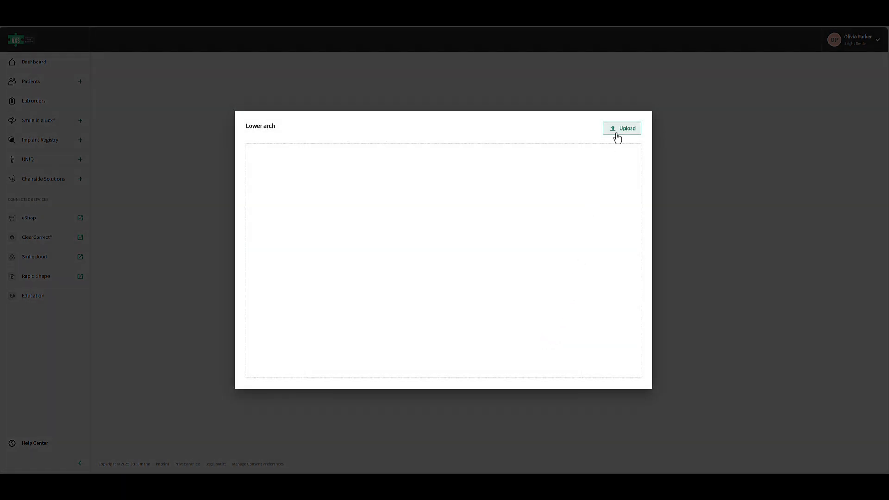
click(621, 129)
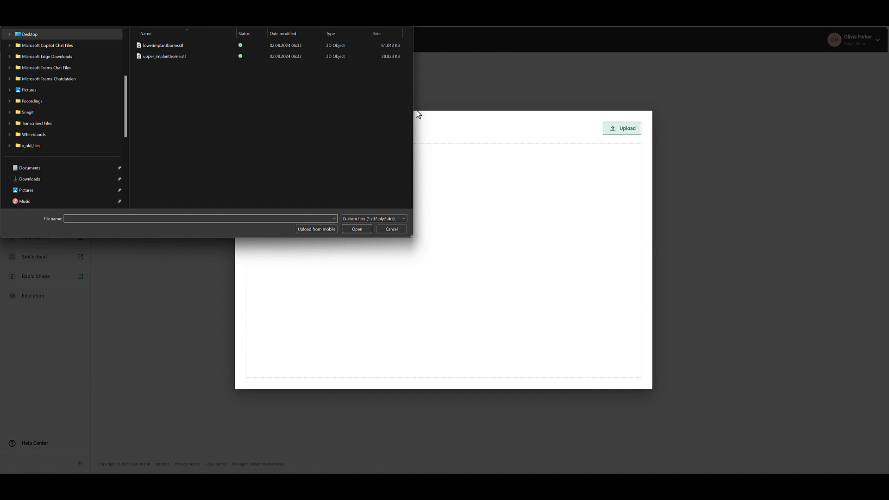
click(356, 229)
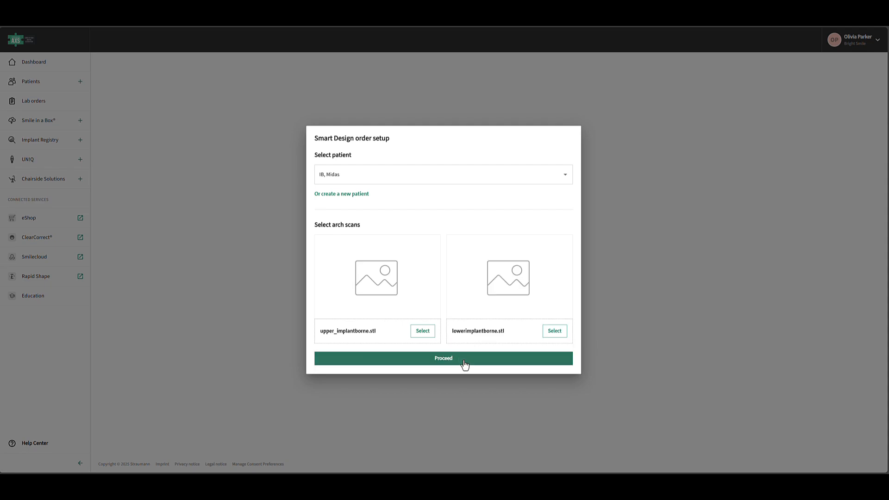
Step: Proceed into Chairside Smart Design with tooth 36 as a Crown on Ti-base
click(442, 358)
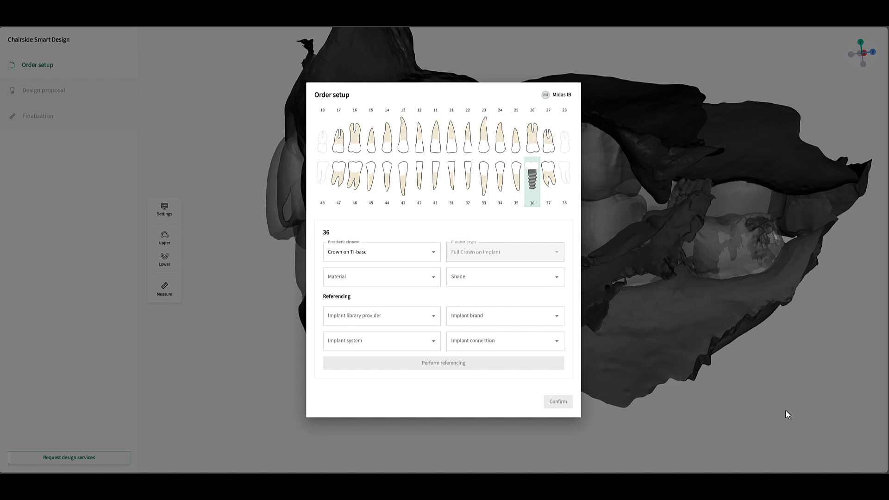
mouse_move(447, 271)
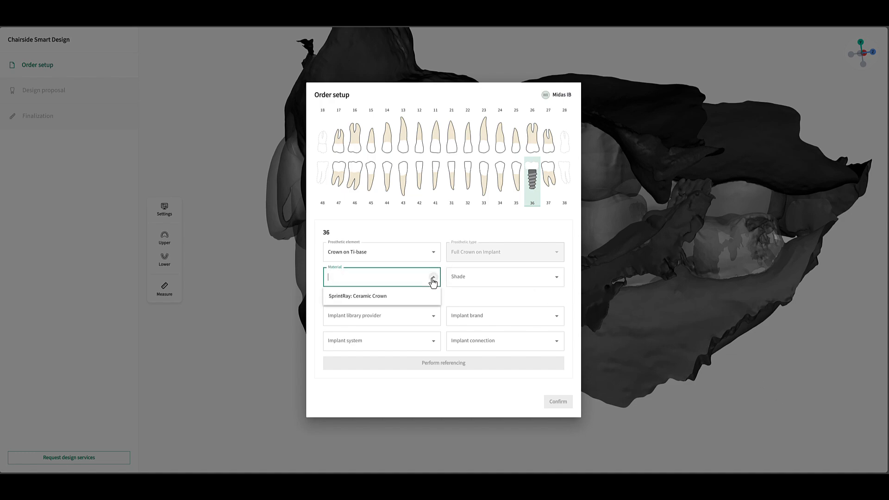
Step: Set SprintRay Ceramic Crown, shade A3, and Straumann Bone Level RC Regular CrossFit implant
click(357, 295)
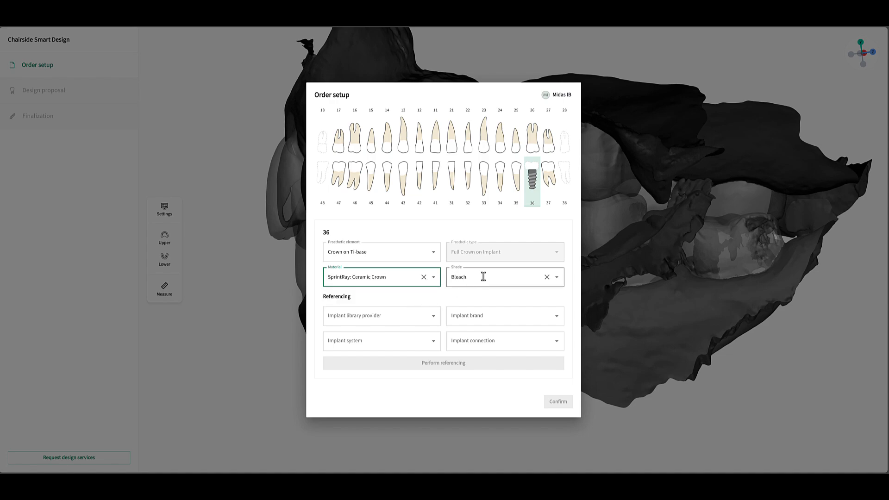
text(A3)
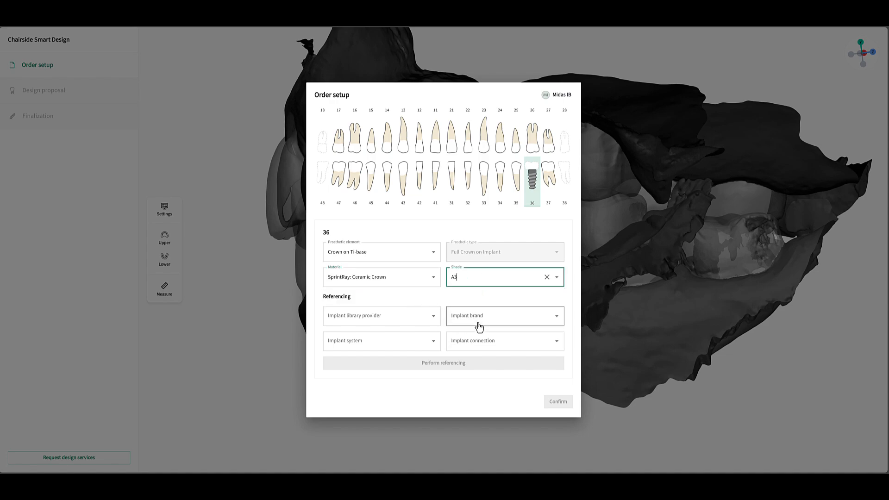
click(381, 316)
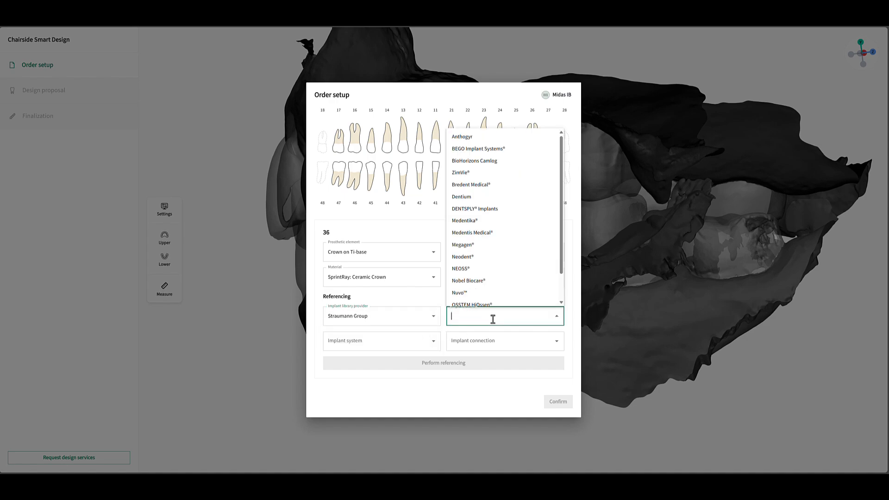
scroll(down, 3)
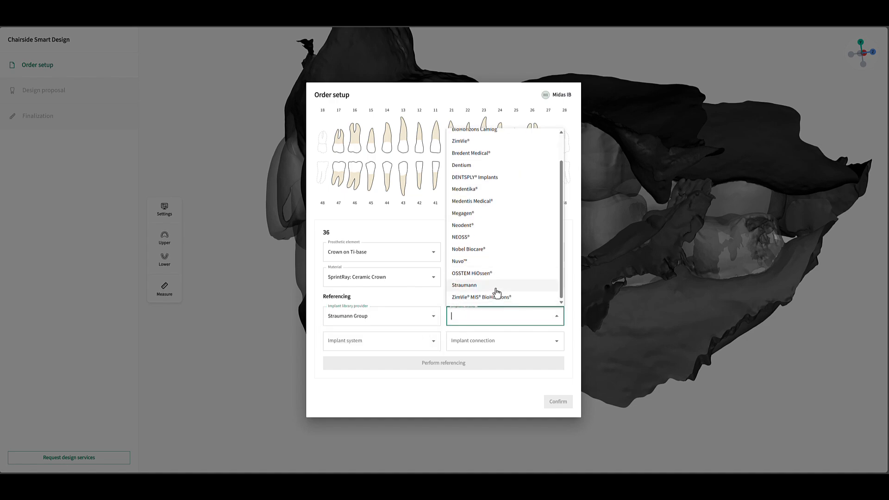
click(463, 285)
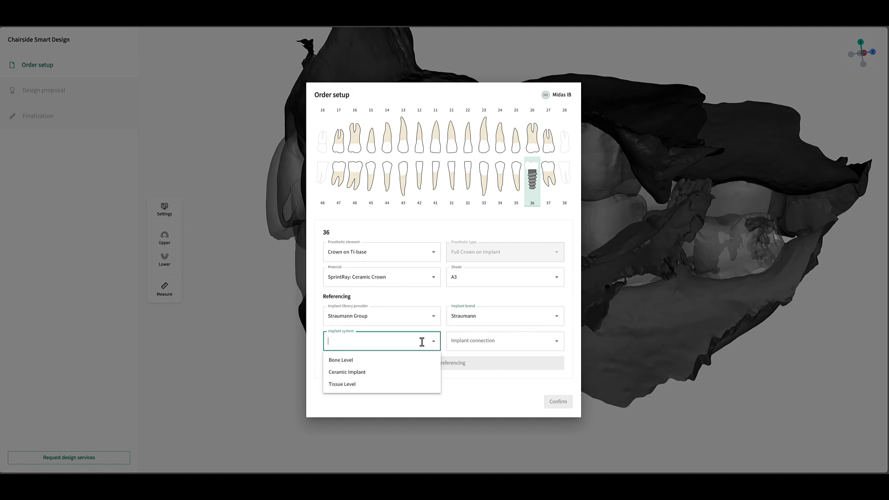
click(341, 359)
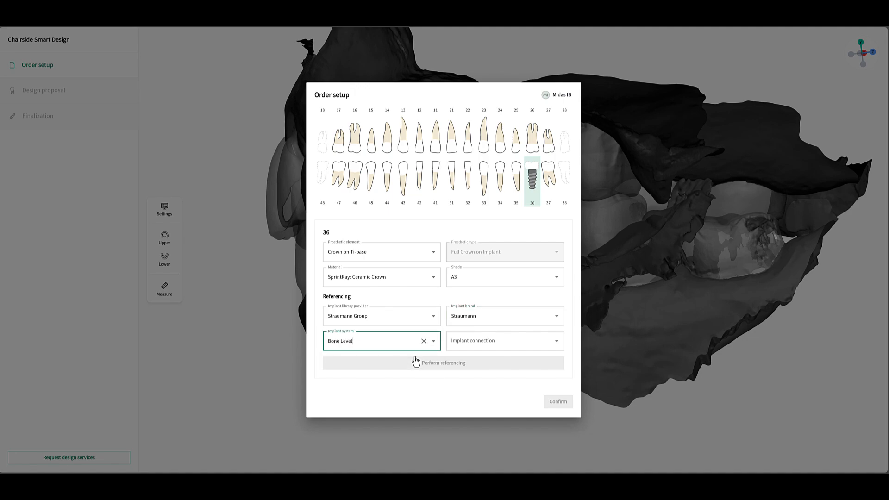
click(503, 341)
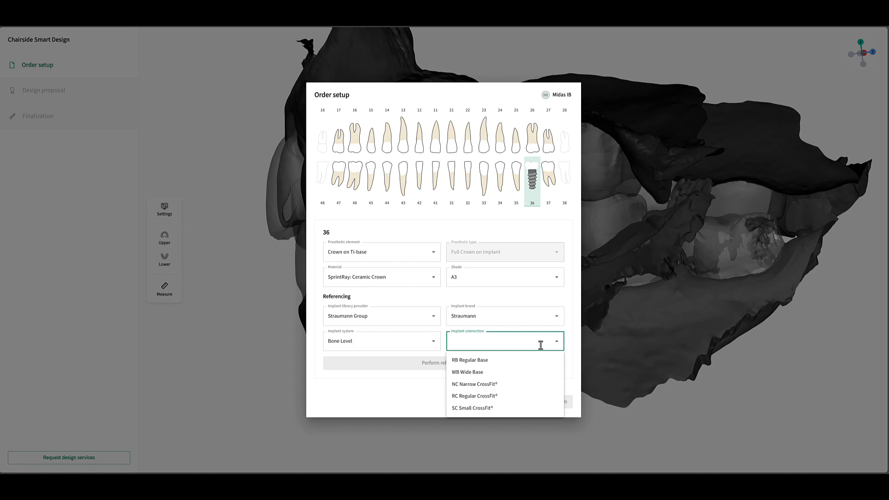
click(474, 396)
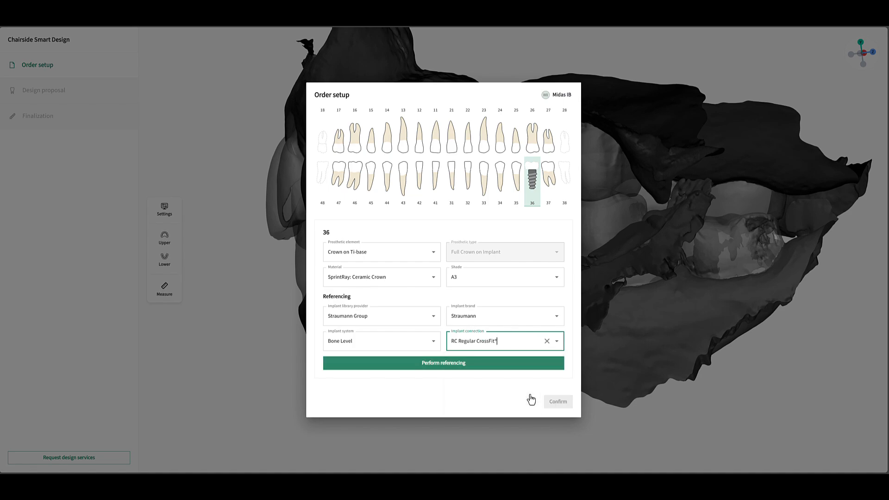
Step: Run referencing and choose the Variobase RC Ø4.7 AH3.5 GH1.0 Angled Solutions abutment
click(442, 363)
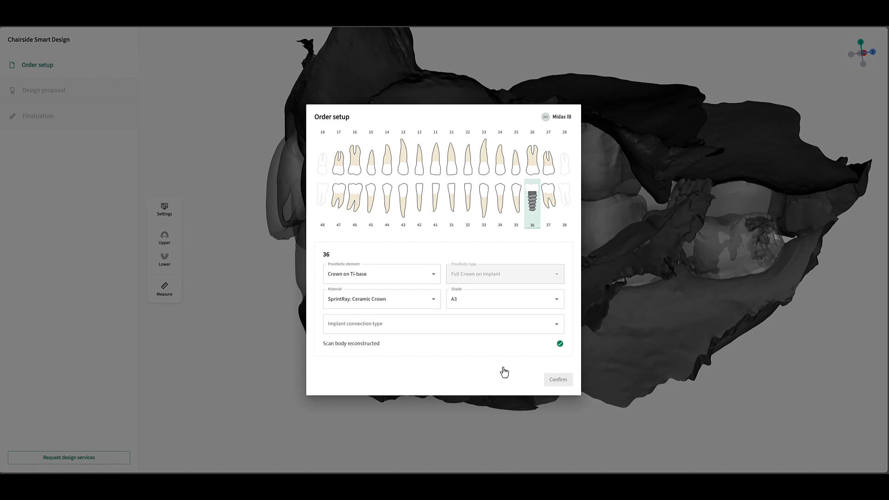
click(442, 324)
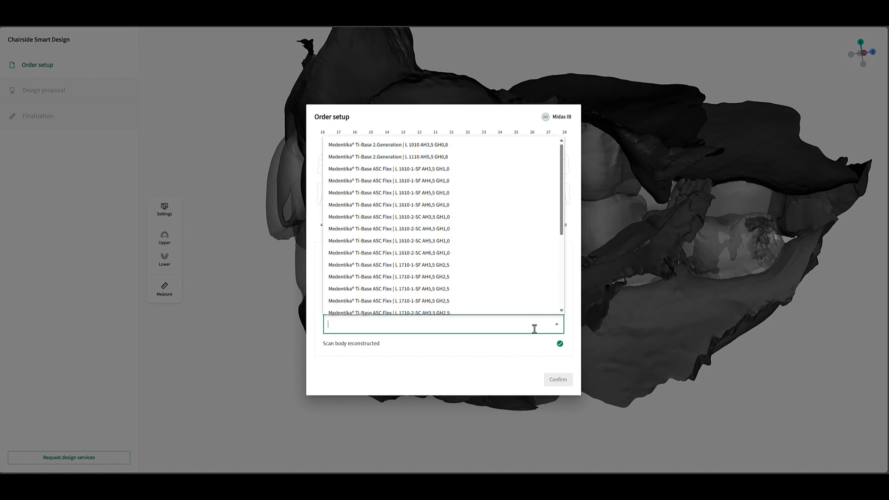
scroll(down, 3)
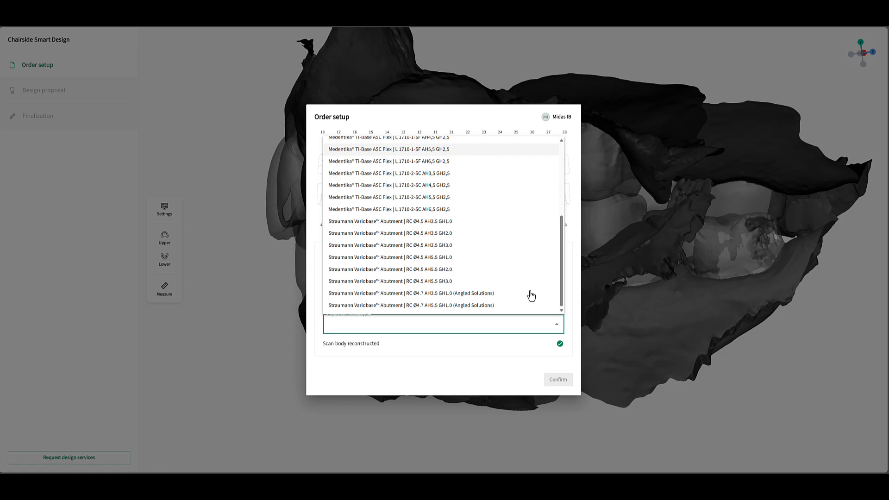
mouse_move(513, 299)
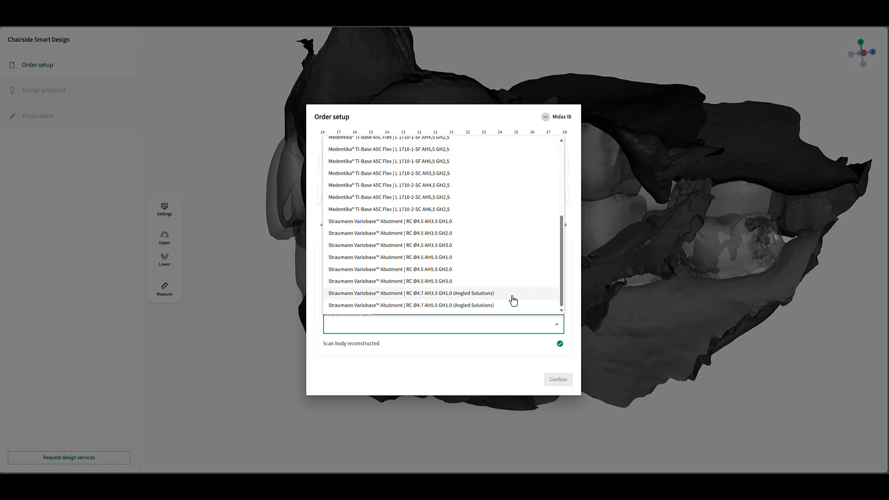
click(414, 293)
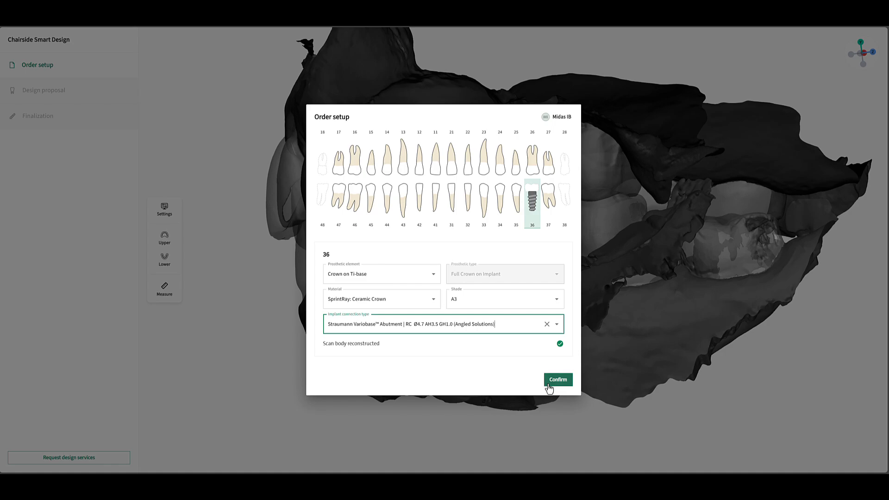
Step: Confirm the order setup to generate the tooth 36 crown proposal and begin resizing it
click(557, 379)
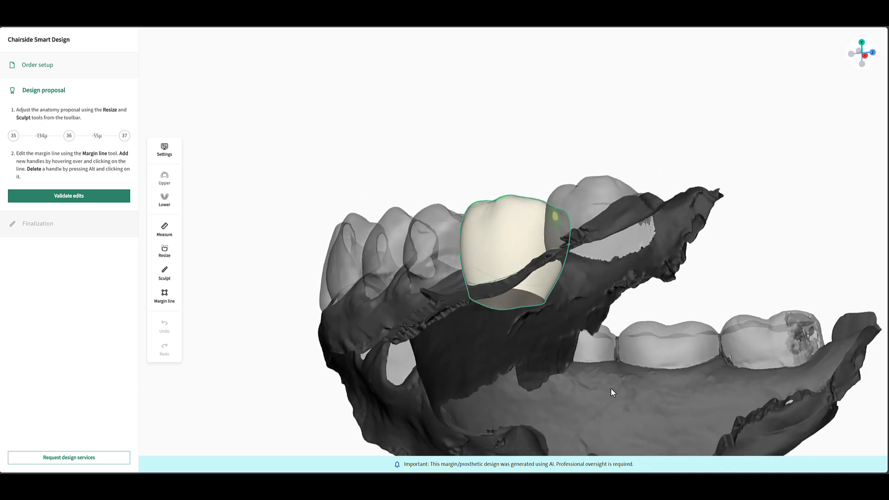
click(164, 250)
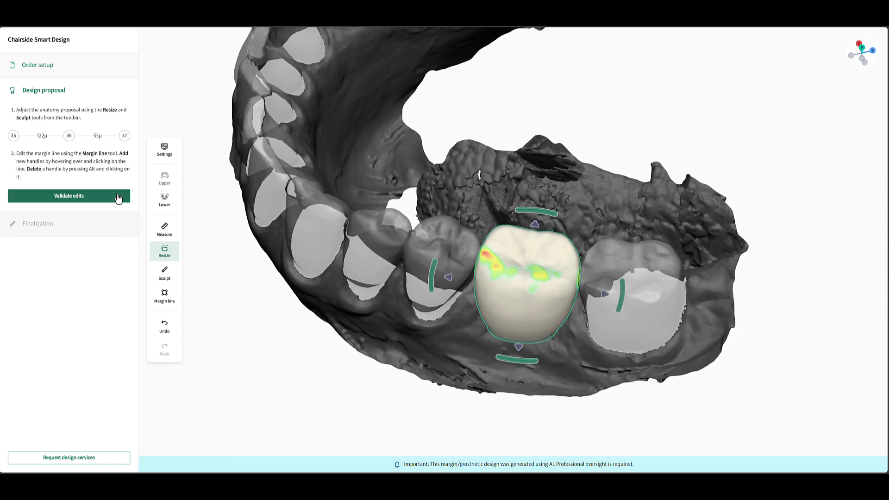
Step: Validate the crown edits and then validate the final design for printing
click(68, 195)
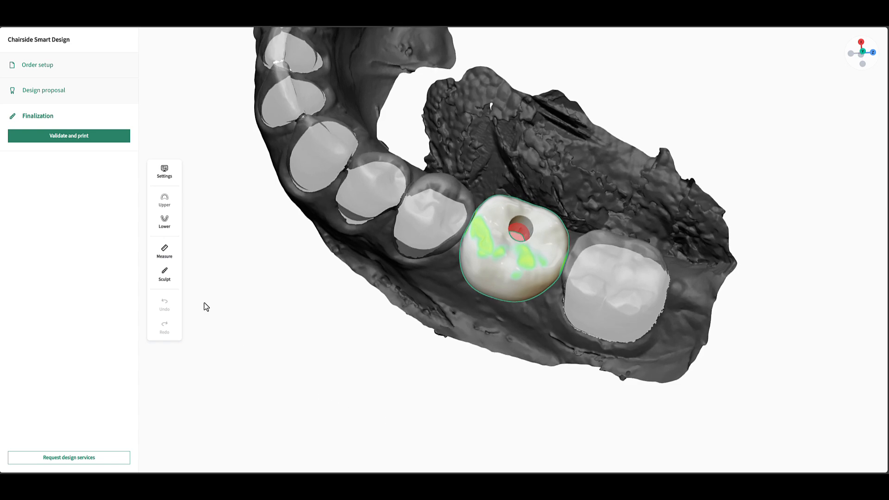
click(68, 136)
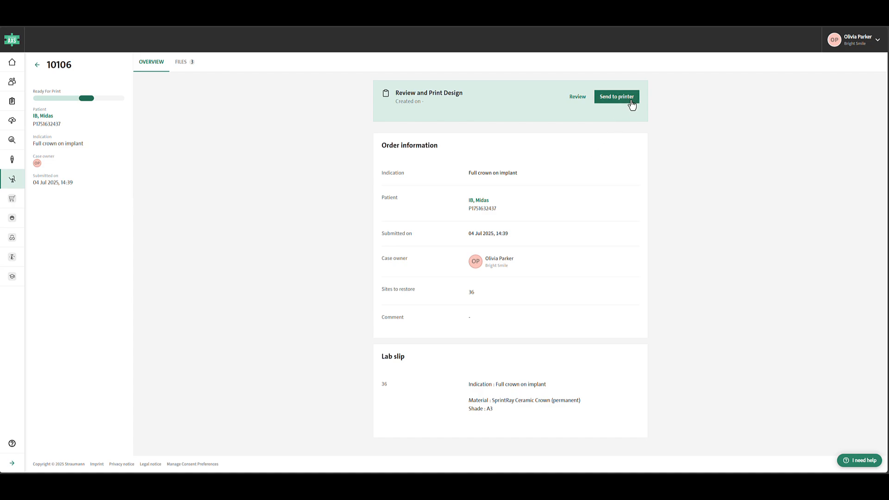
Step: Send the case 10106 crown design to the printer
click(616, 96)
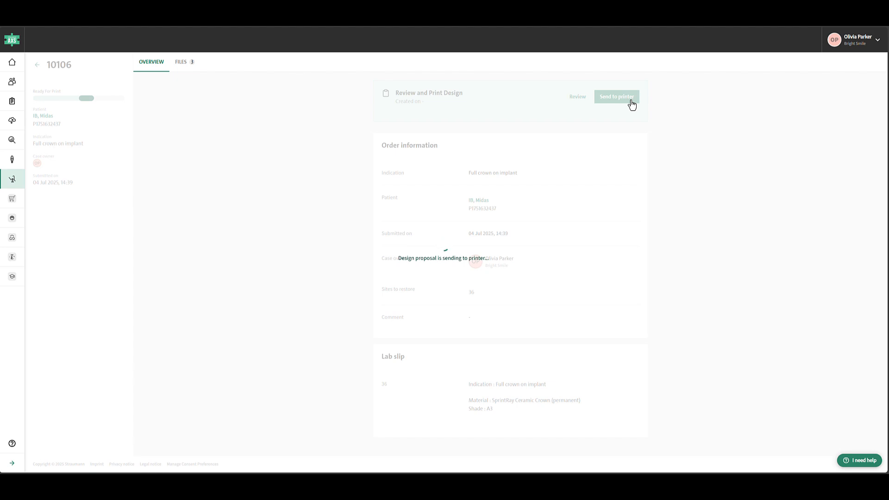
click(616, 96)
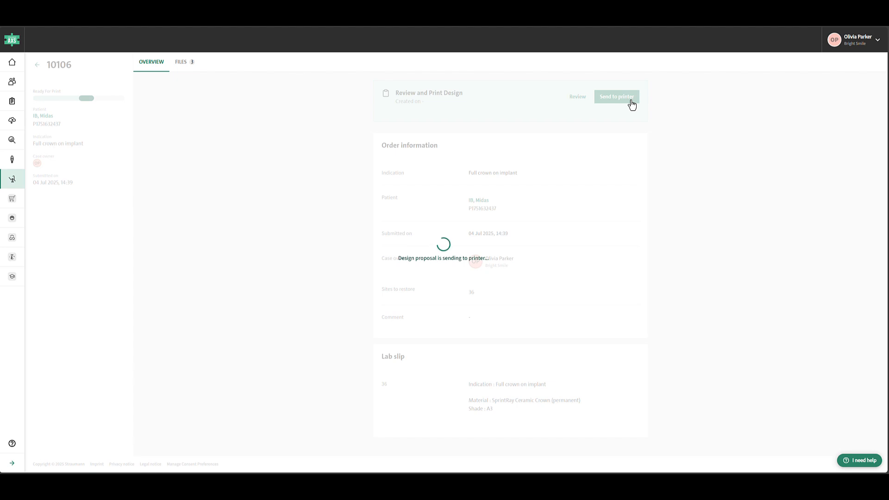
click(617, 96)
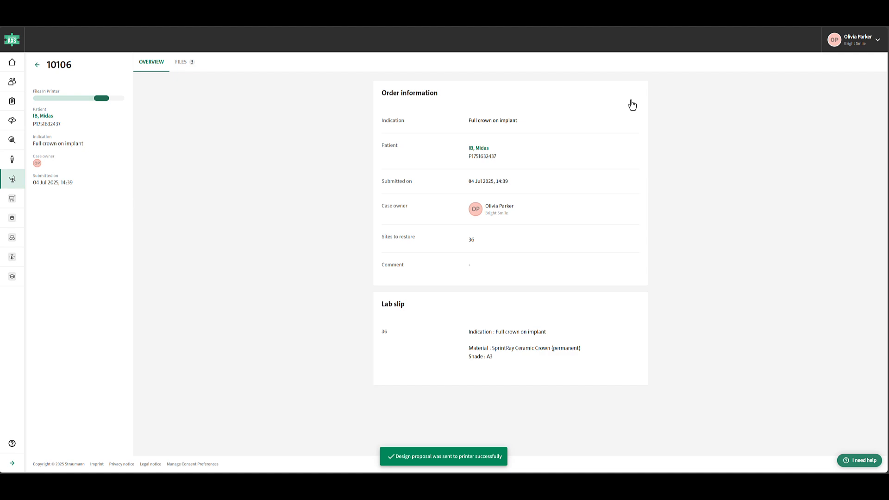
mouse_move(632, 105)
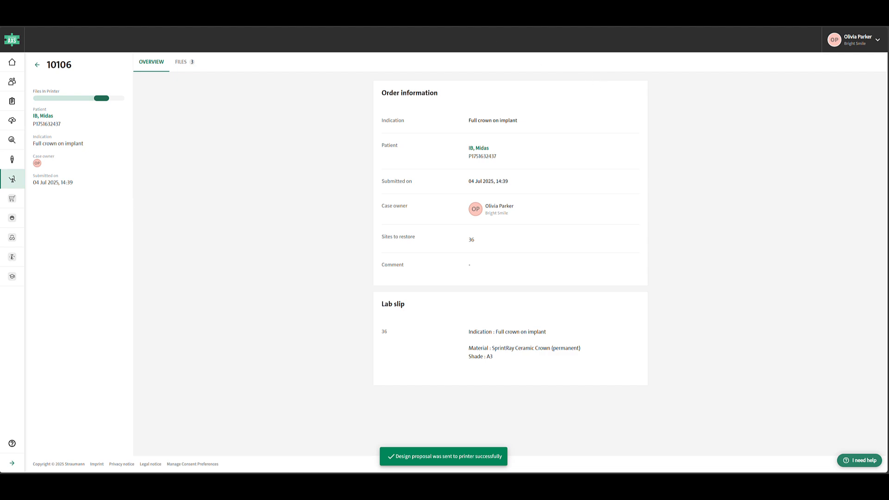